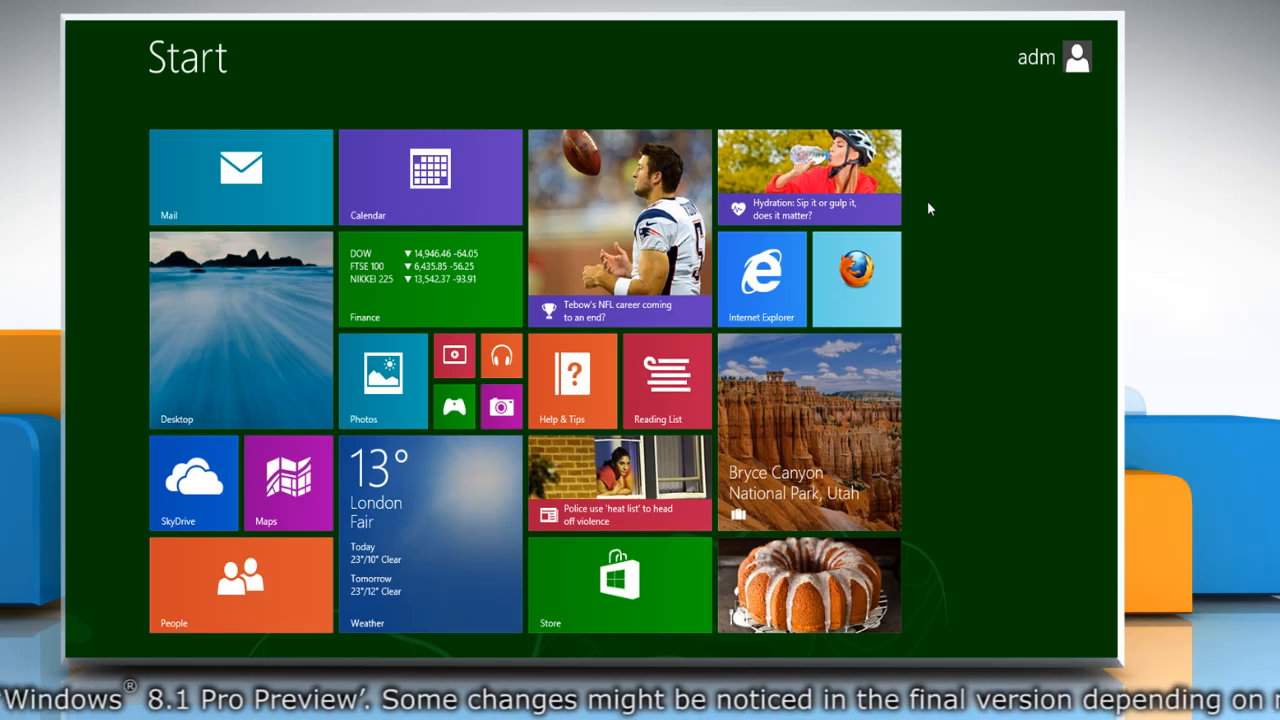
- Search 'system restore point' and open 'Create a restore point' in System Protection
text(s)
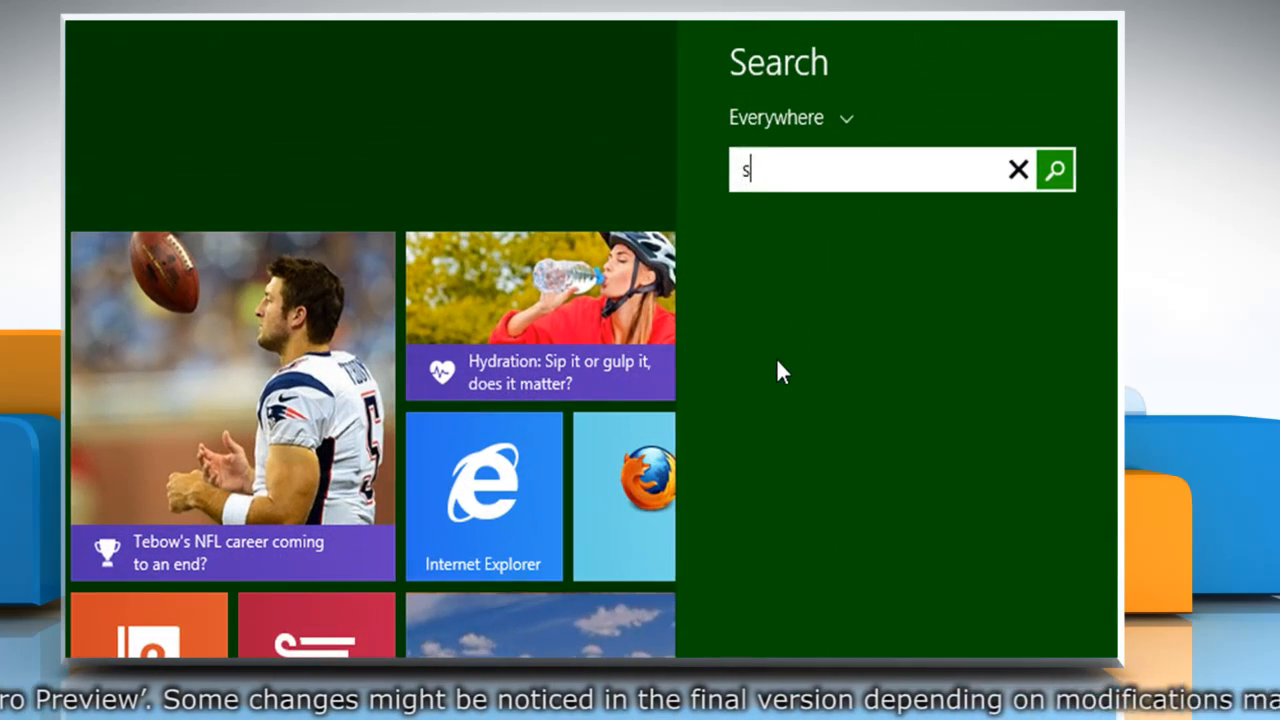
text(ystem restore point)
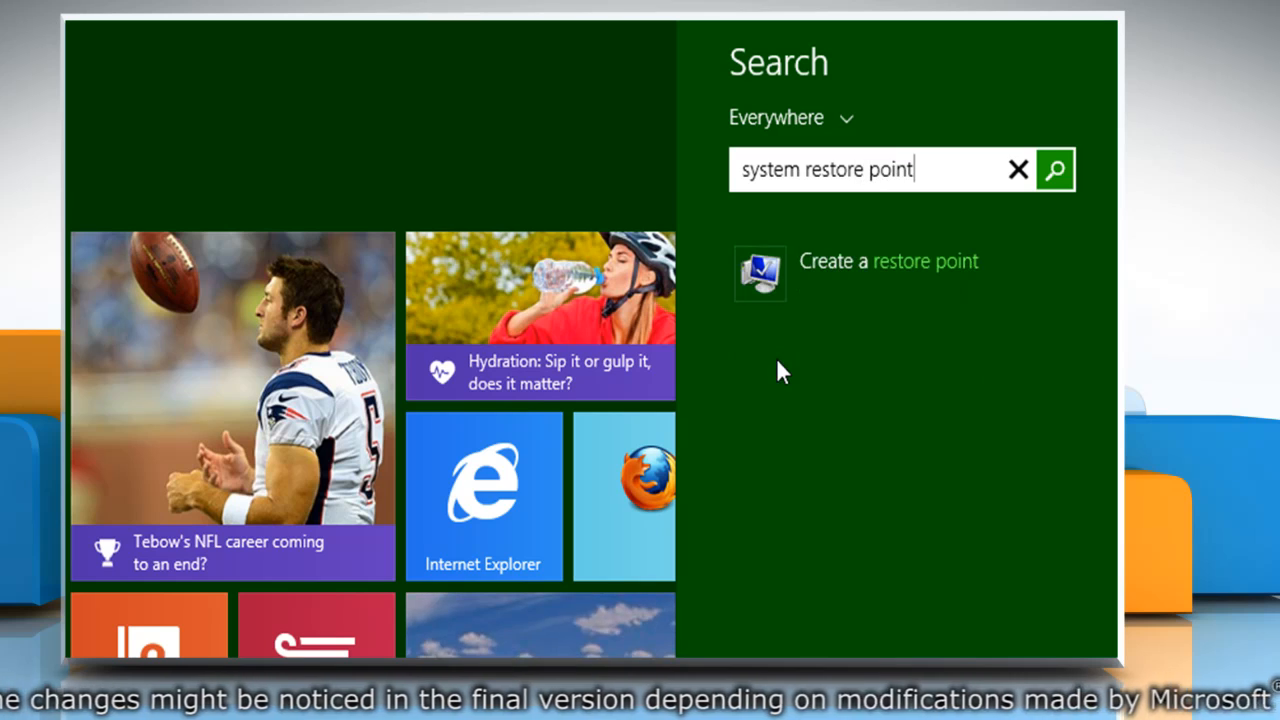
mouse_move(818, 295)
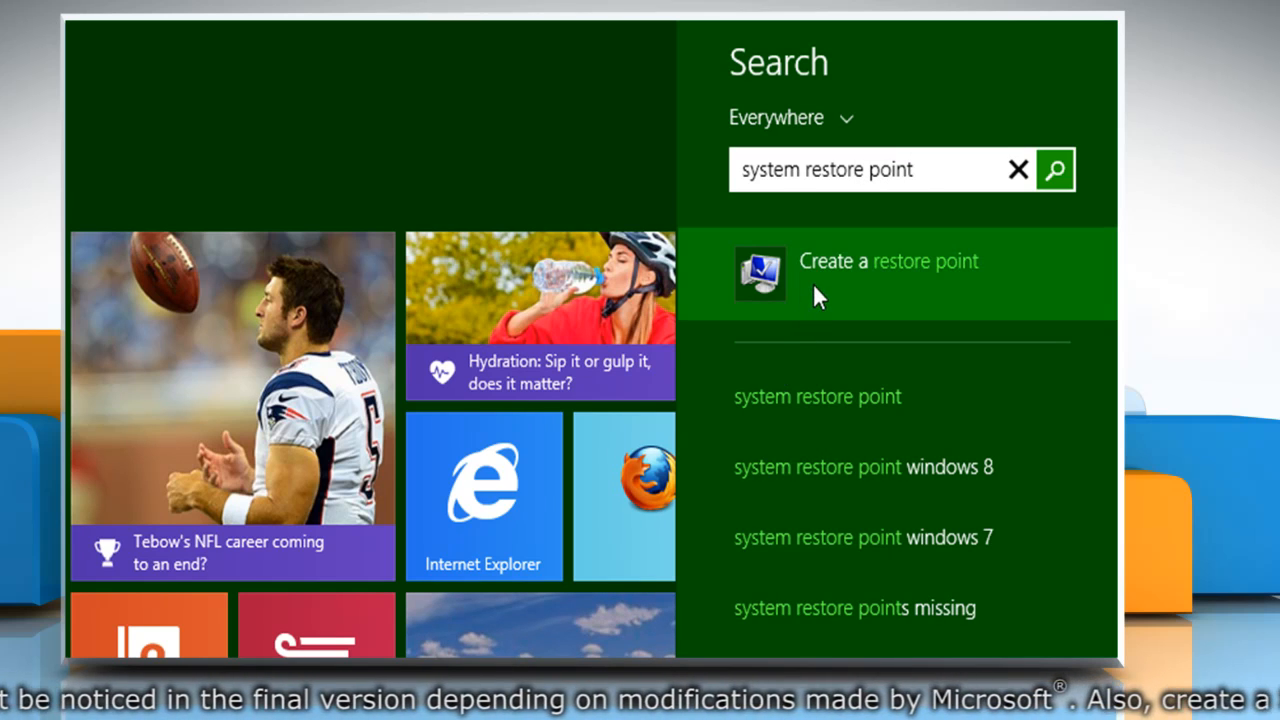
click(888, 261)
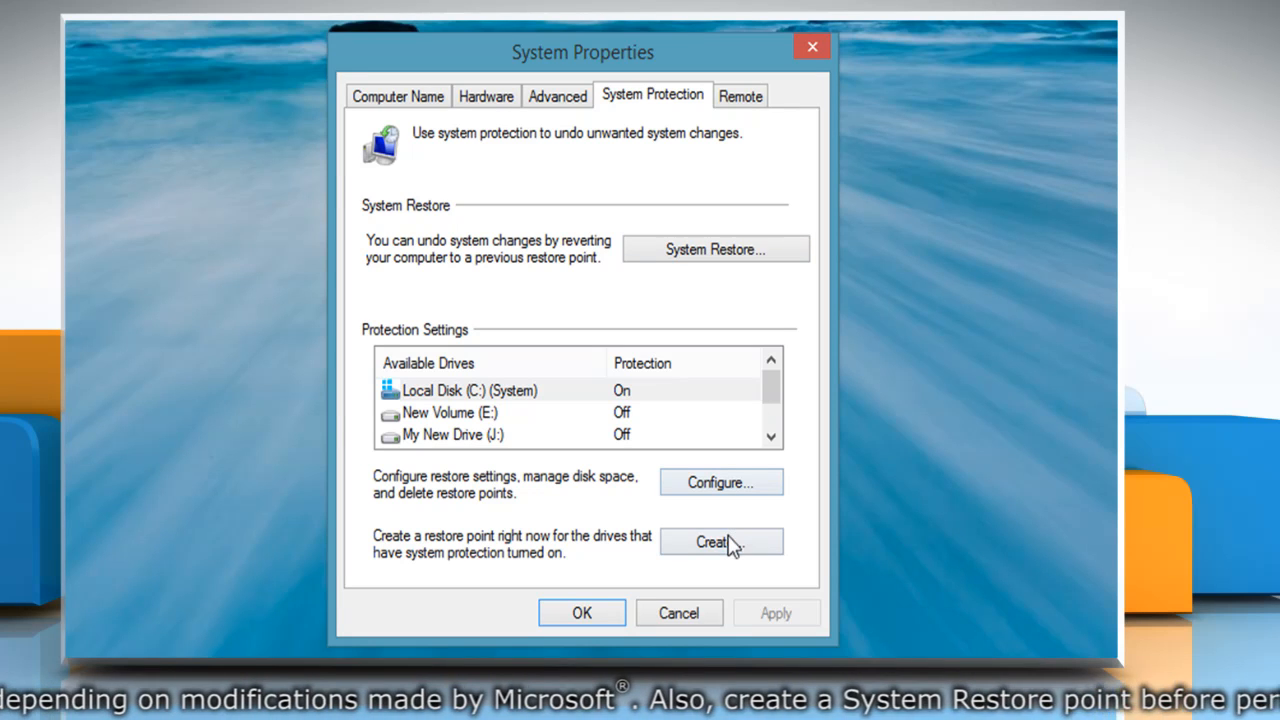
- Create a restore point named 'new restore point' and close System Properties
click(721, 541)
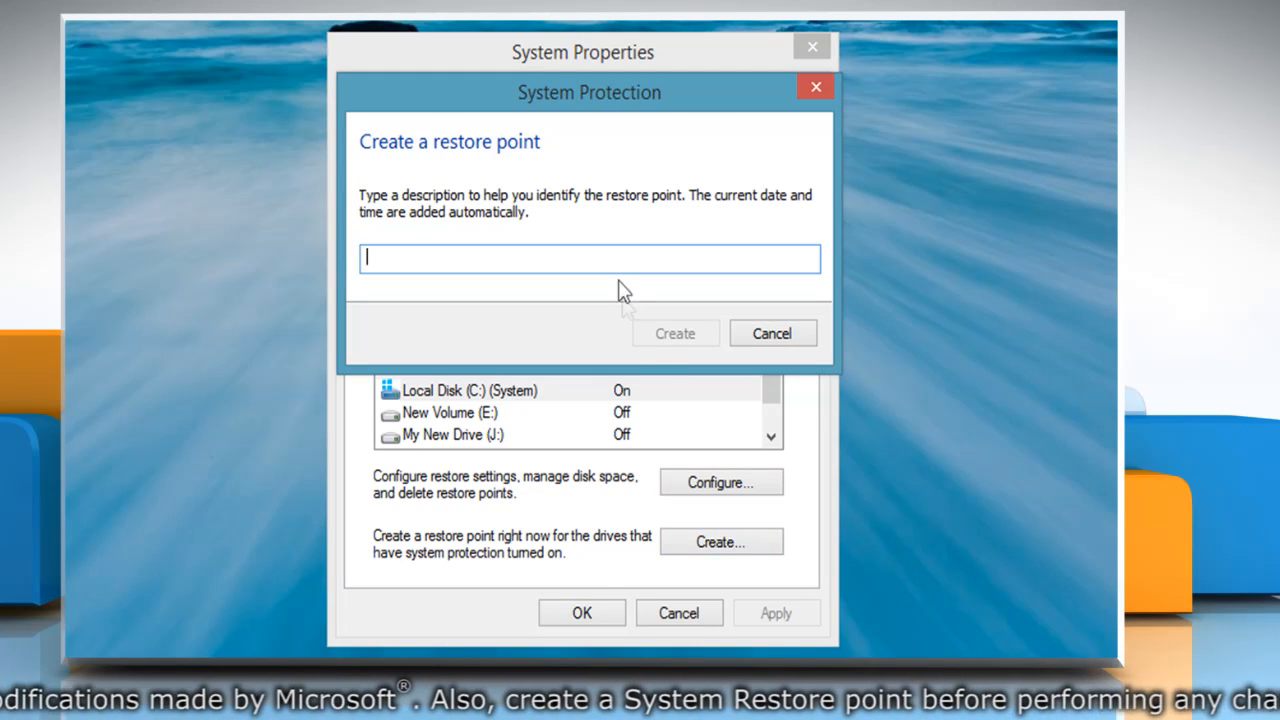
text(new restore point)
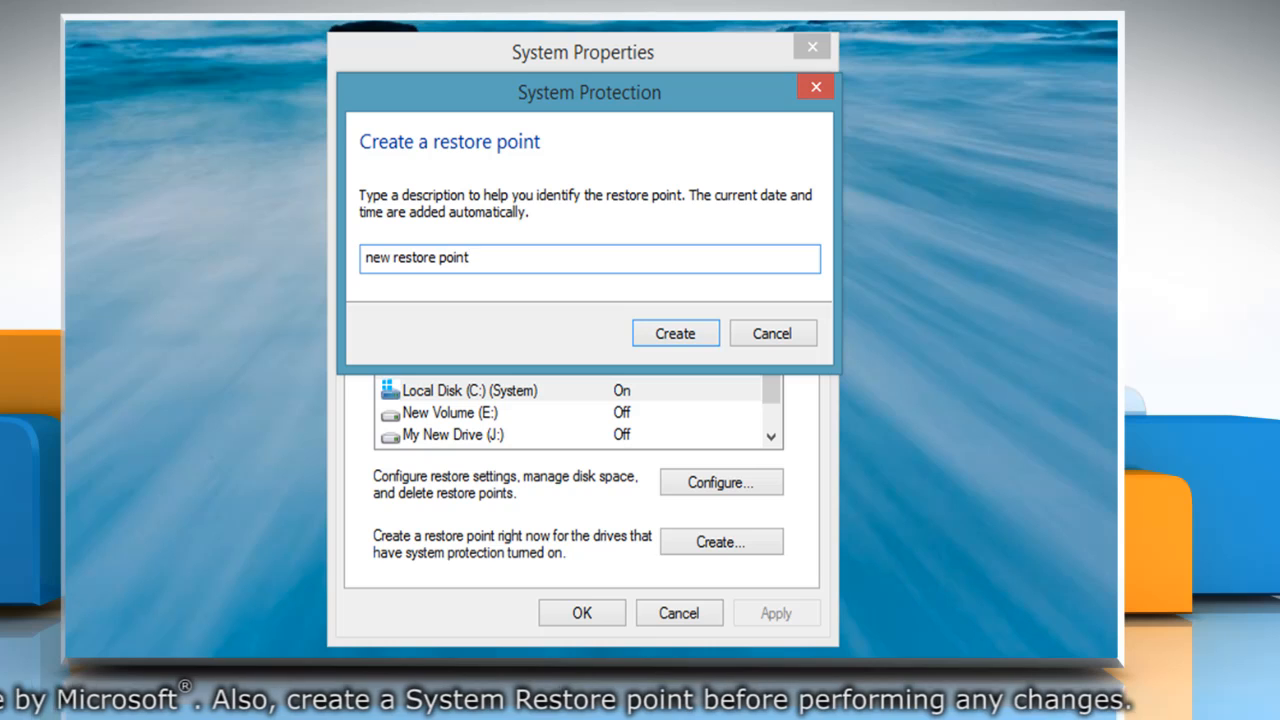
click(675, 333)
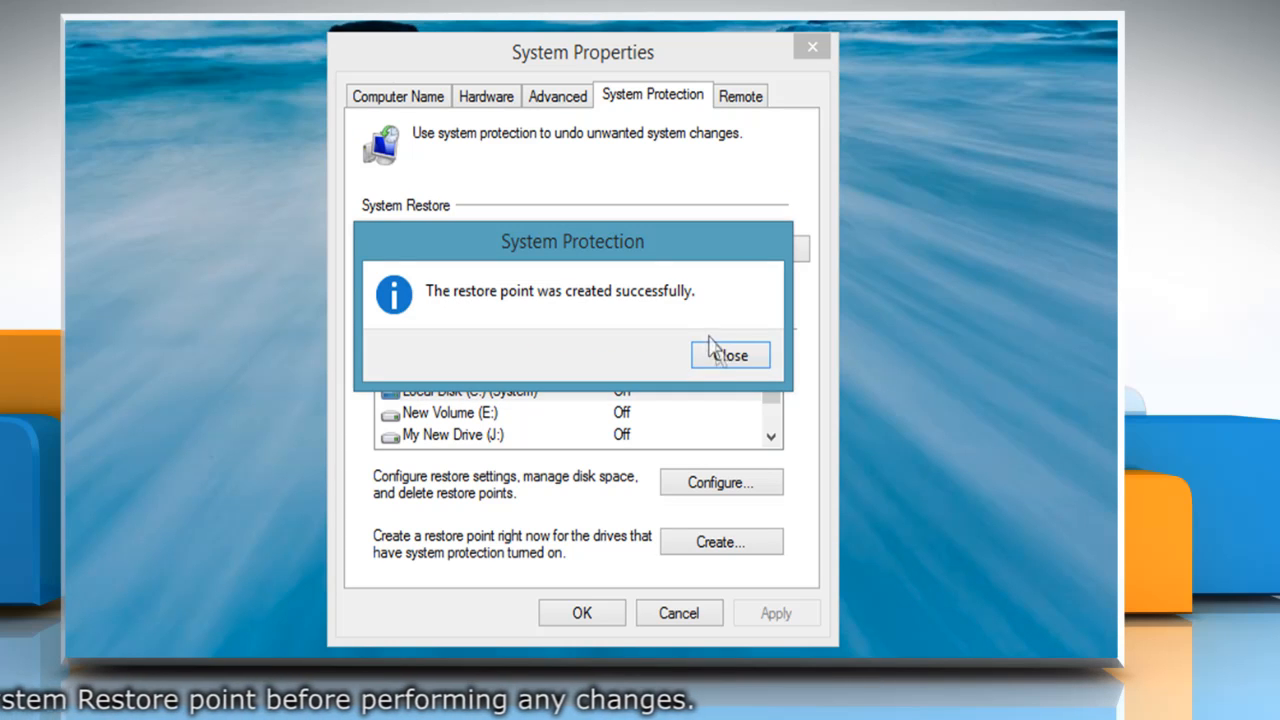
click(730, 355)
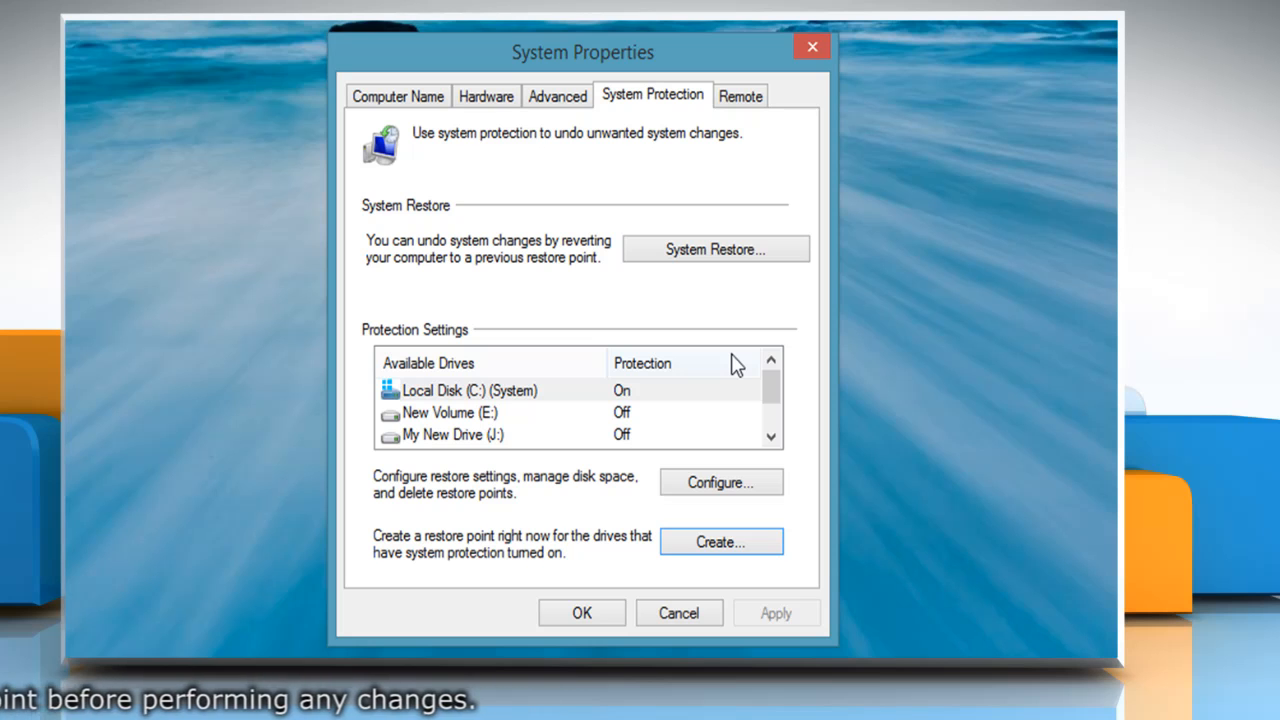
click(581, 612)
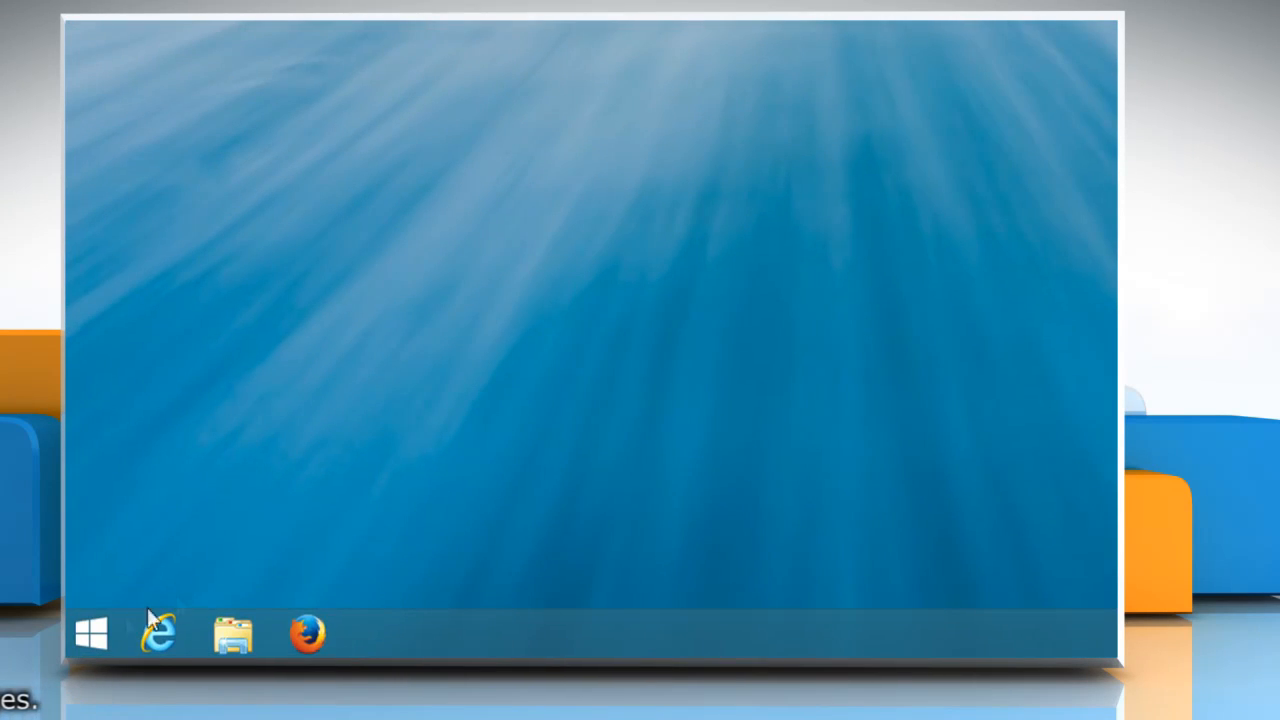
- Switch to the desktop from Start and start a new shortcut from the desktop menu
click(91, 635)
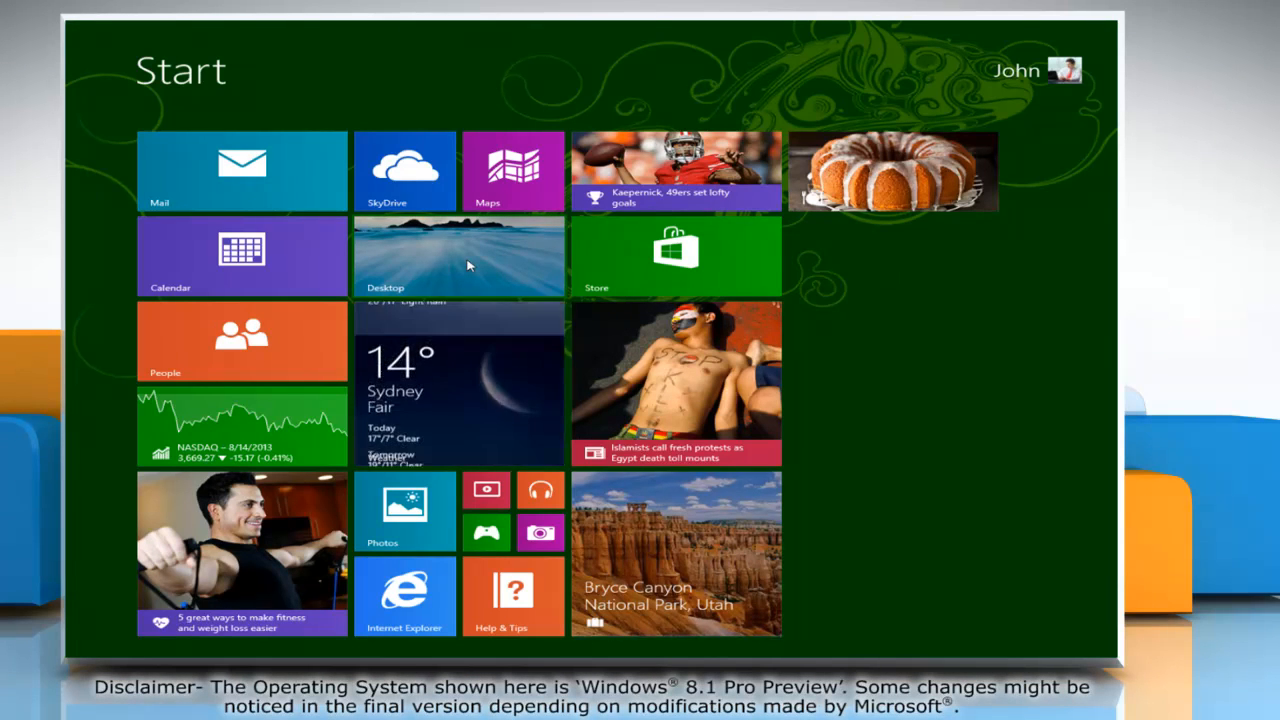
click(458, 256)
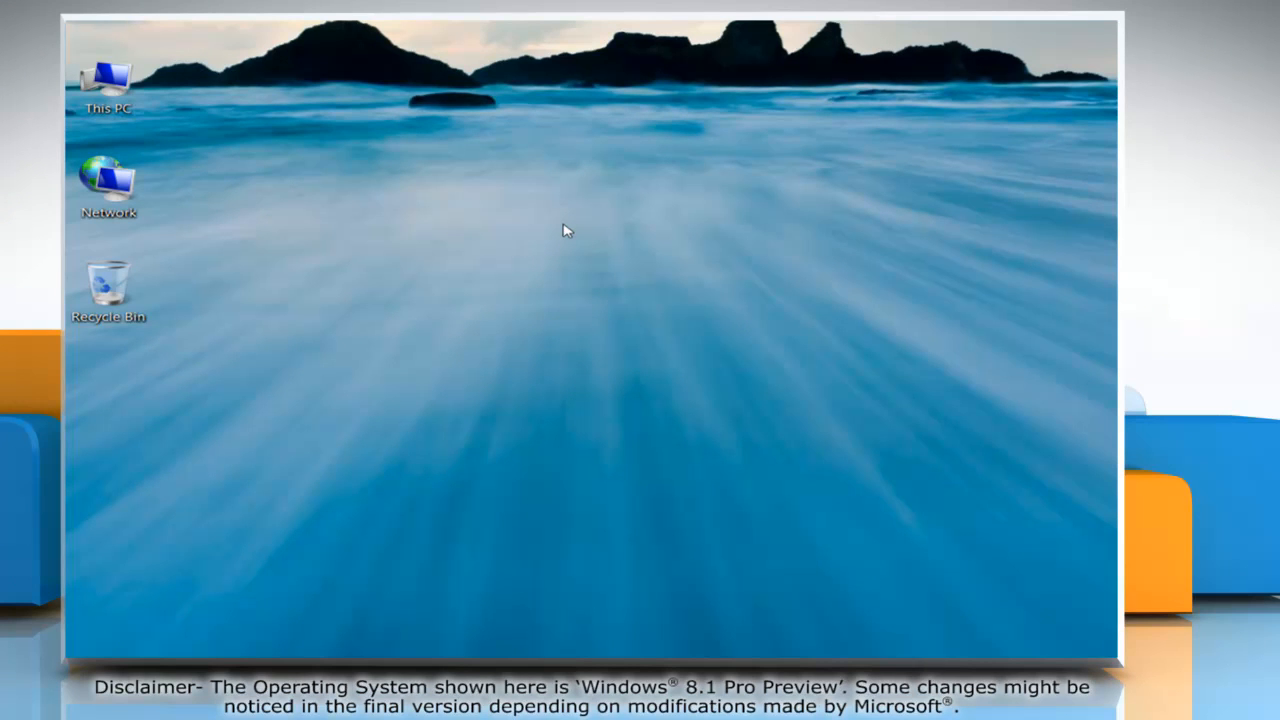
right_click(445, 158)
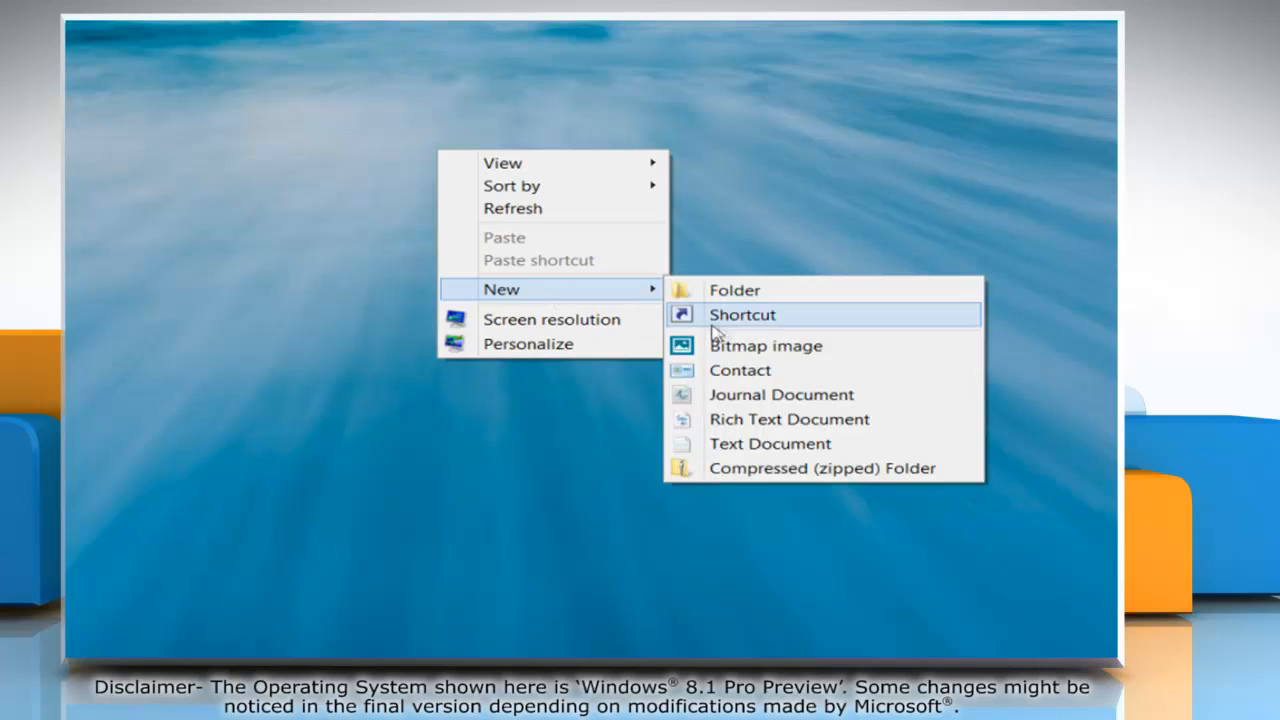
click(742, 314)
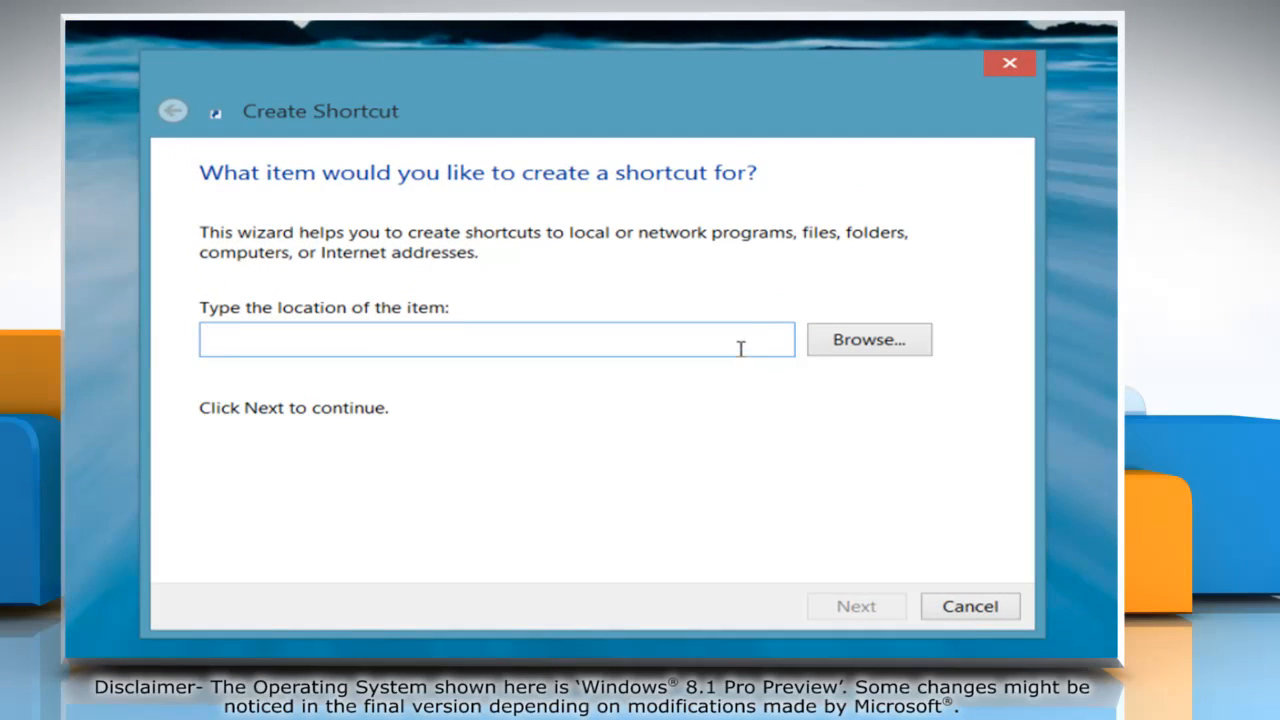
- Make a shortcut to 'rundll32.exe user32.dll, LockWorkStation' named 'Lock'
text(rundll32.exe)
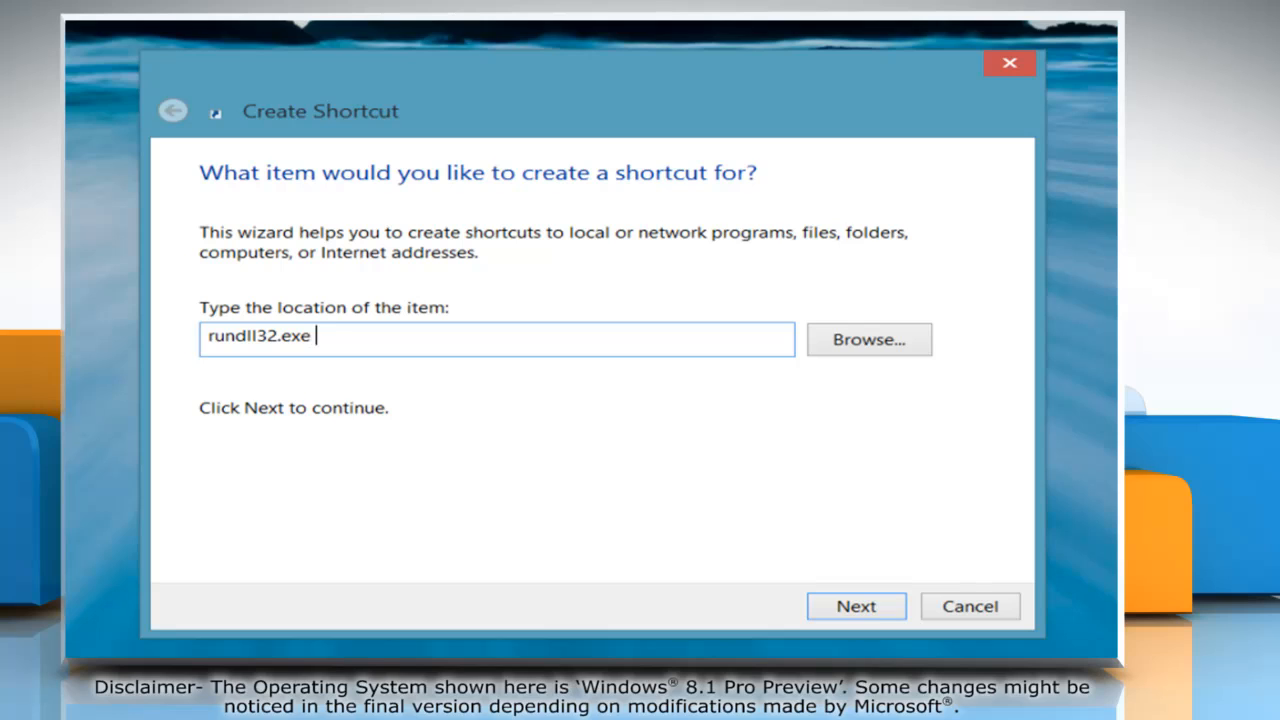
text(user32)
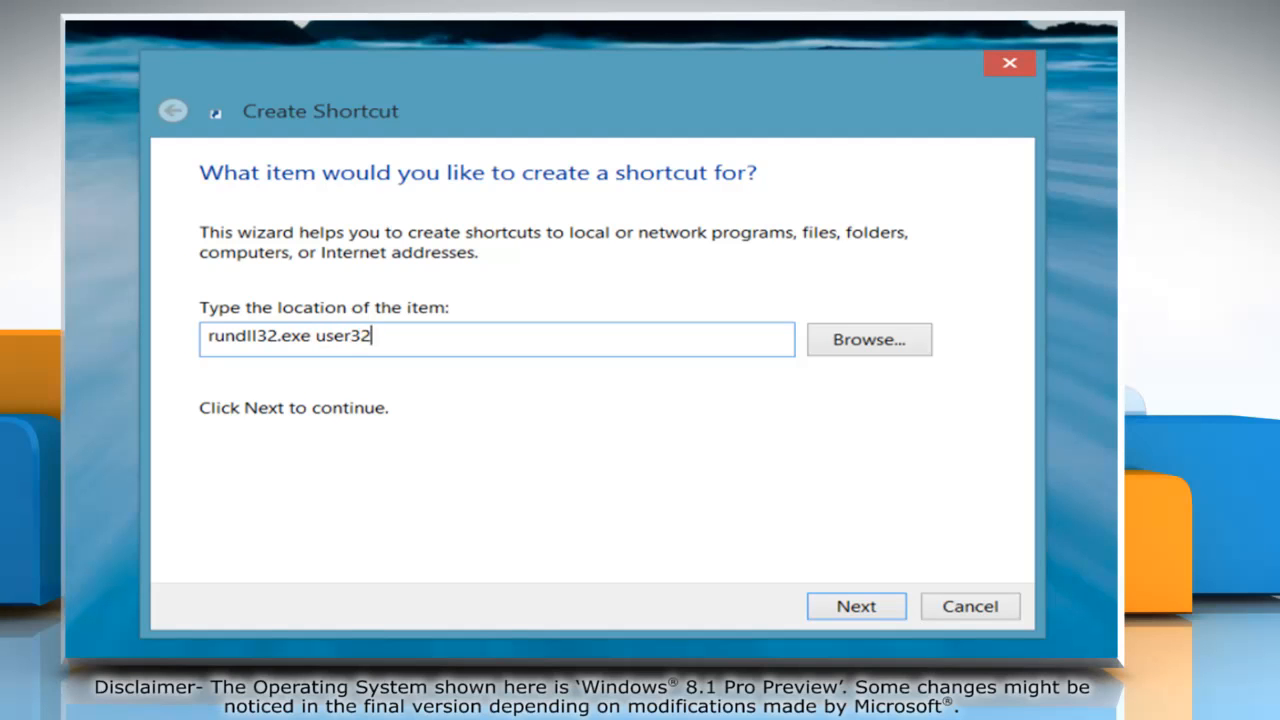
text(.dll,)
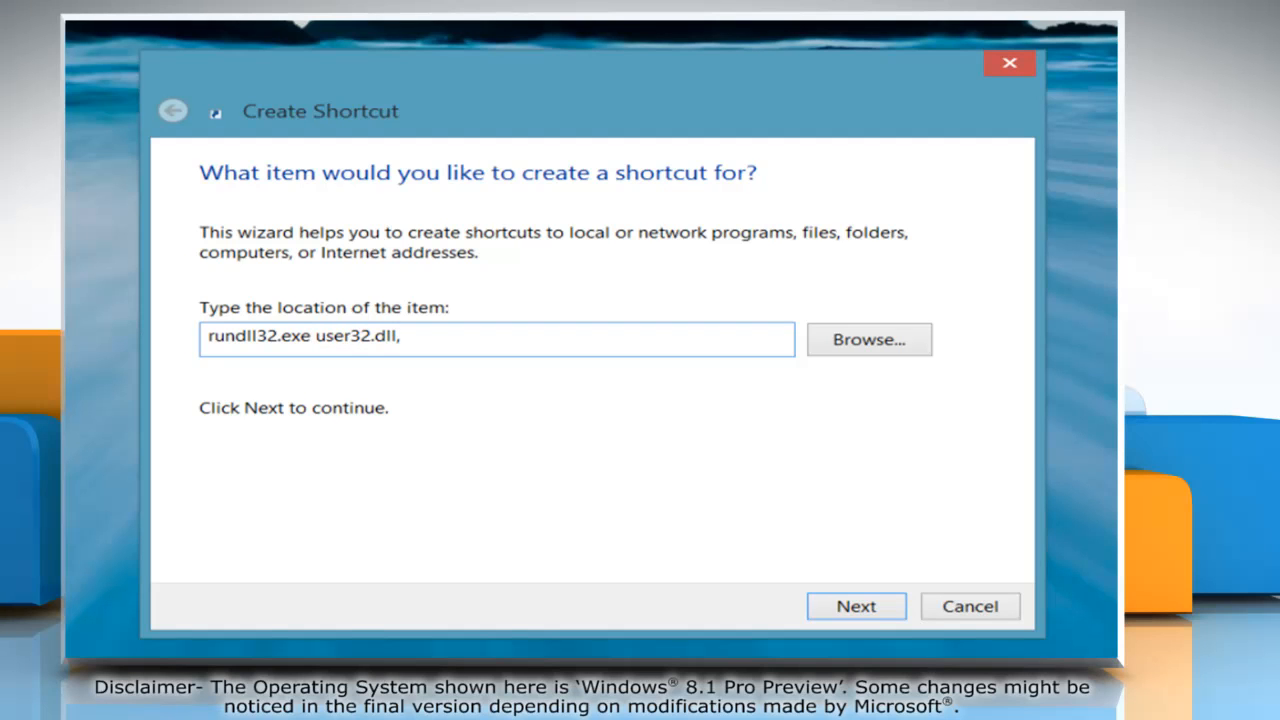
text(LockWorkSt)
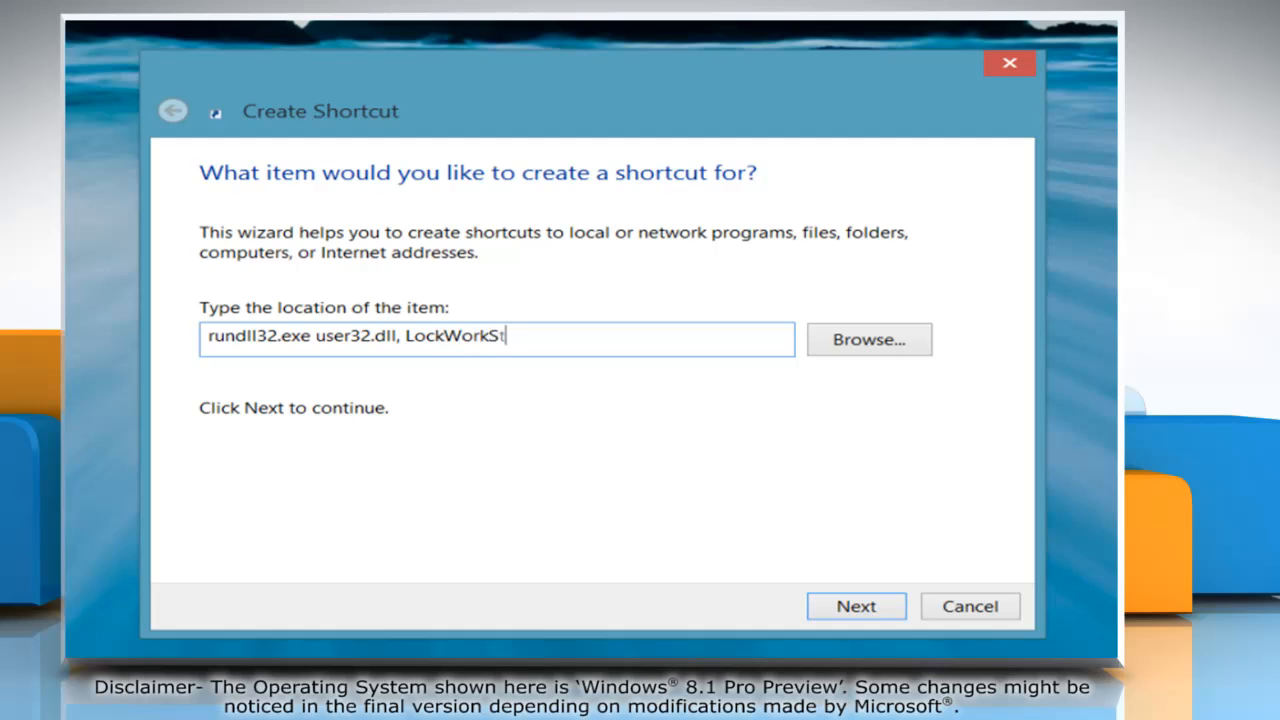
text(ation)
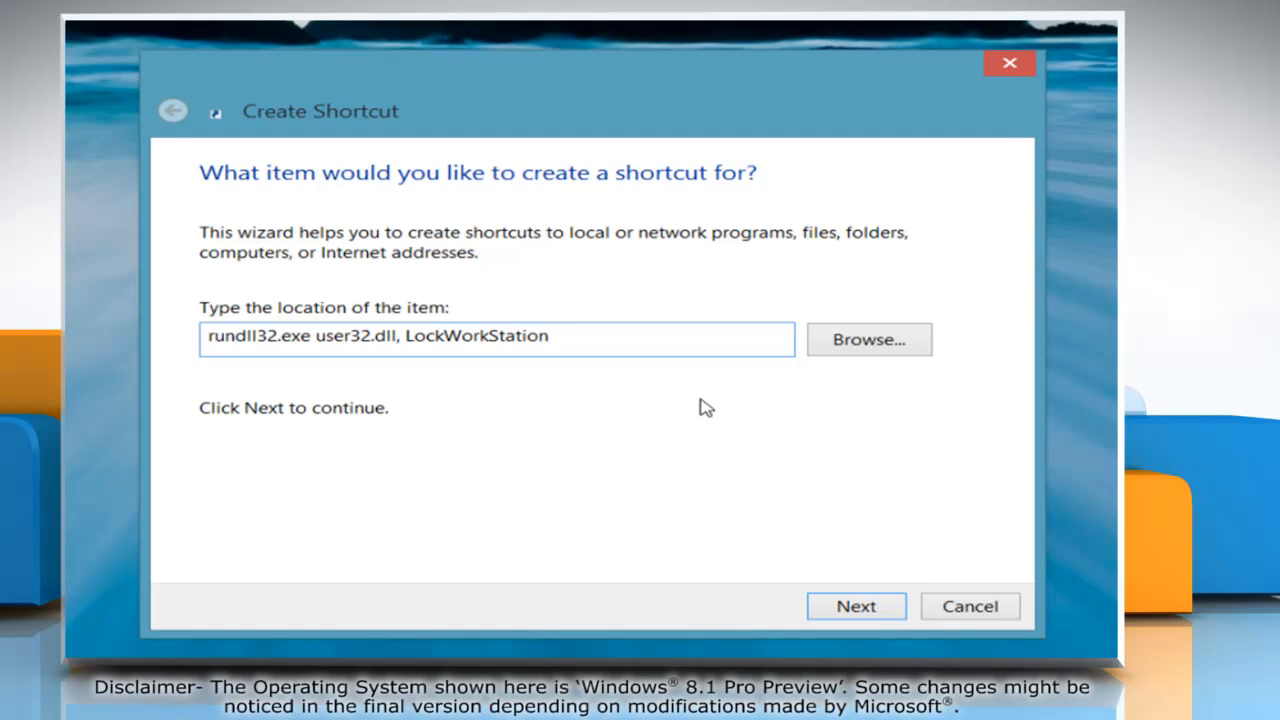
click(855, 606)
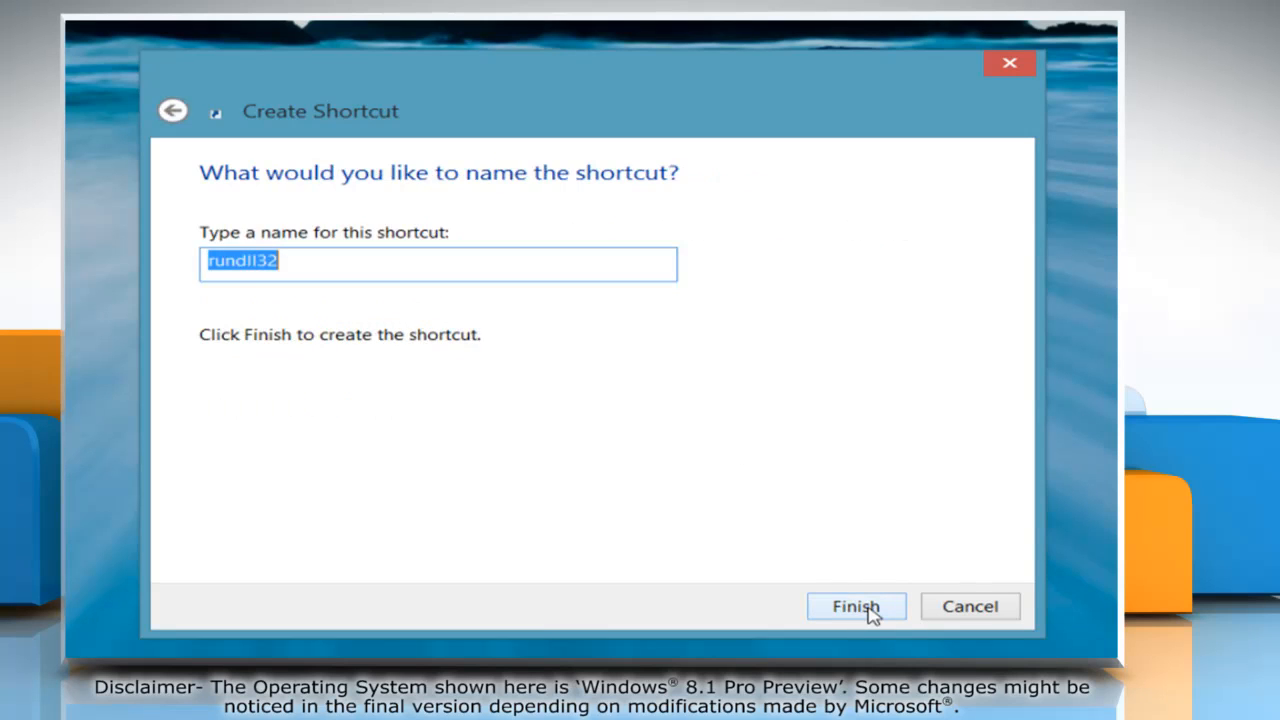
text(Lock)
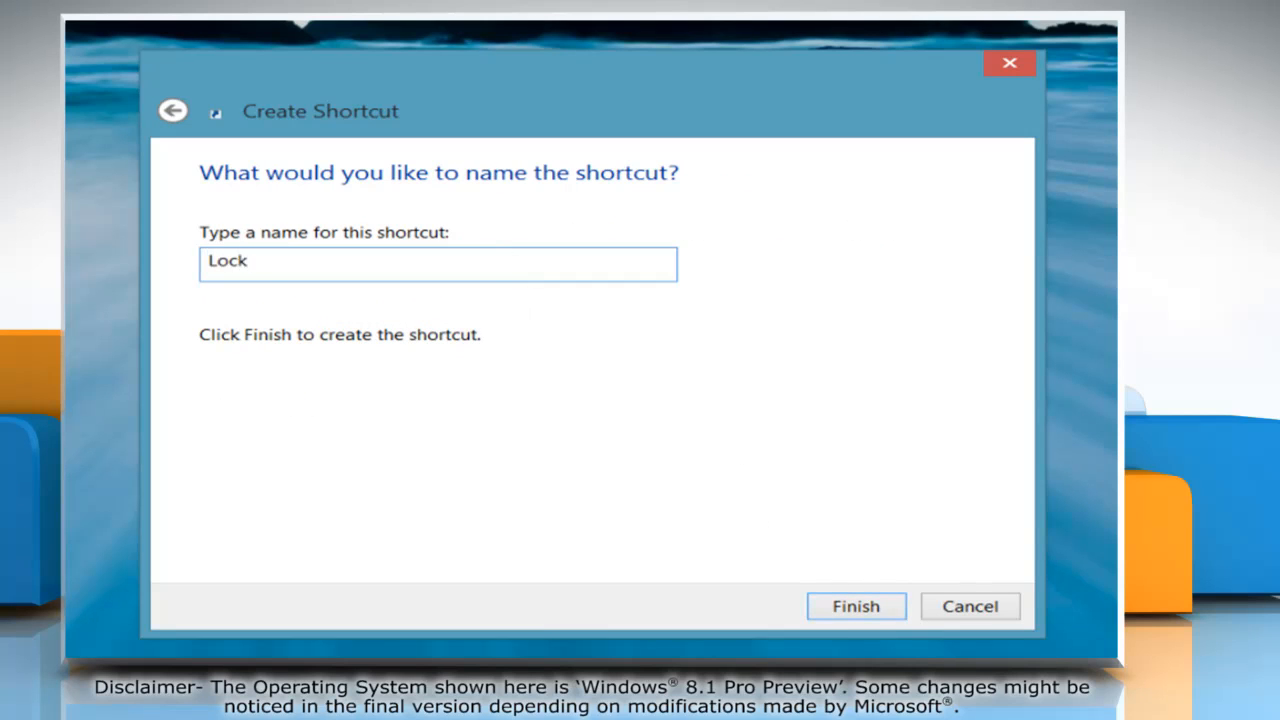
click(855, 606)
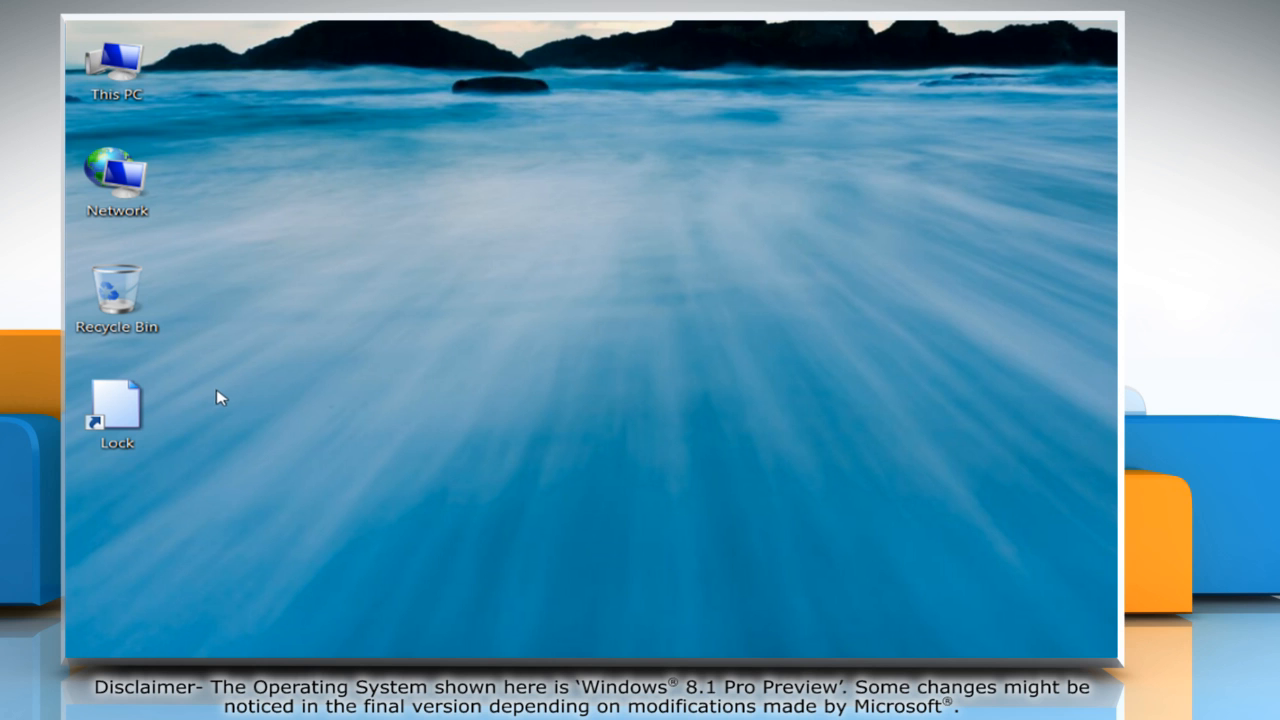
- Double-click the Lock desktop shortcut to lock the computer
click(117, 410)
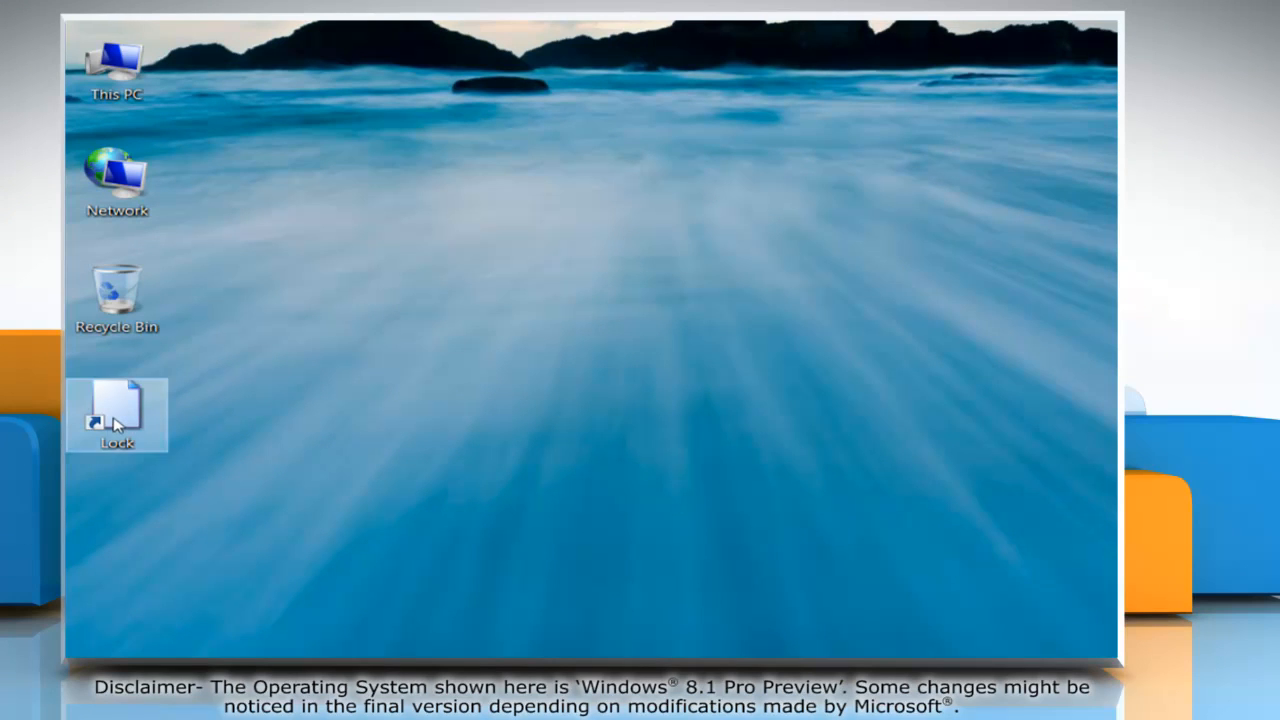
double_click(116, 413)
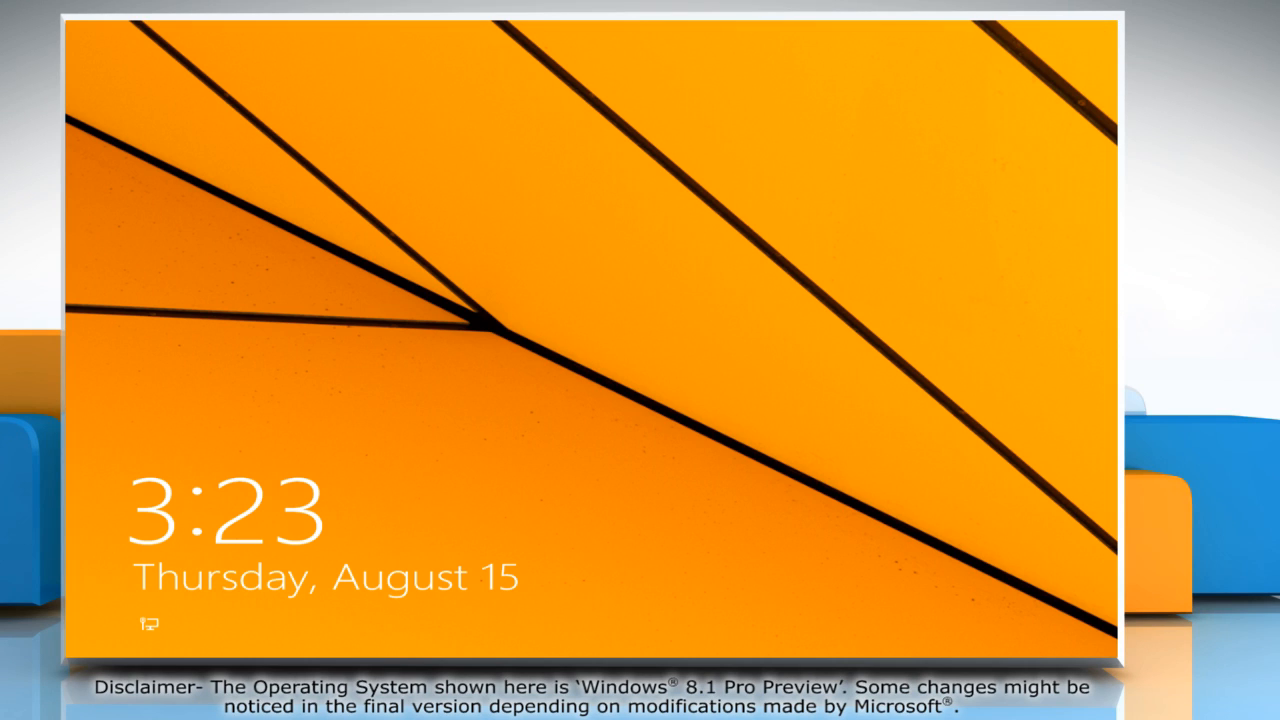
mouse_move(625, 489)
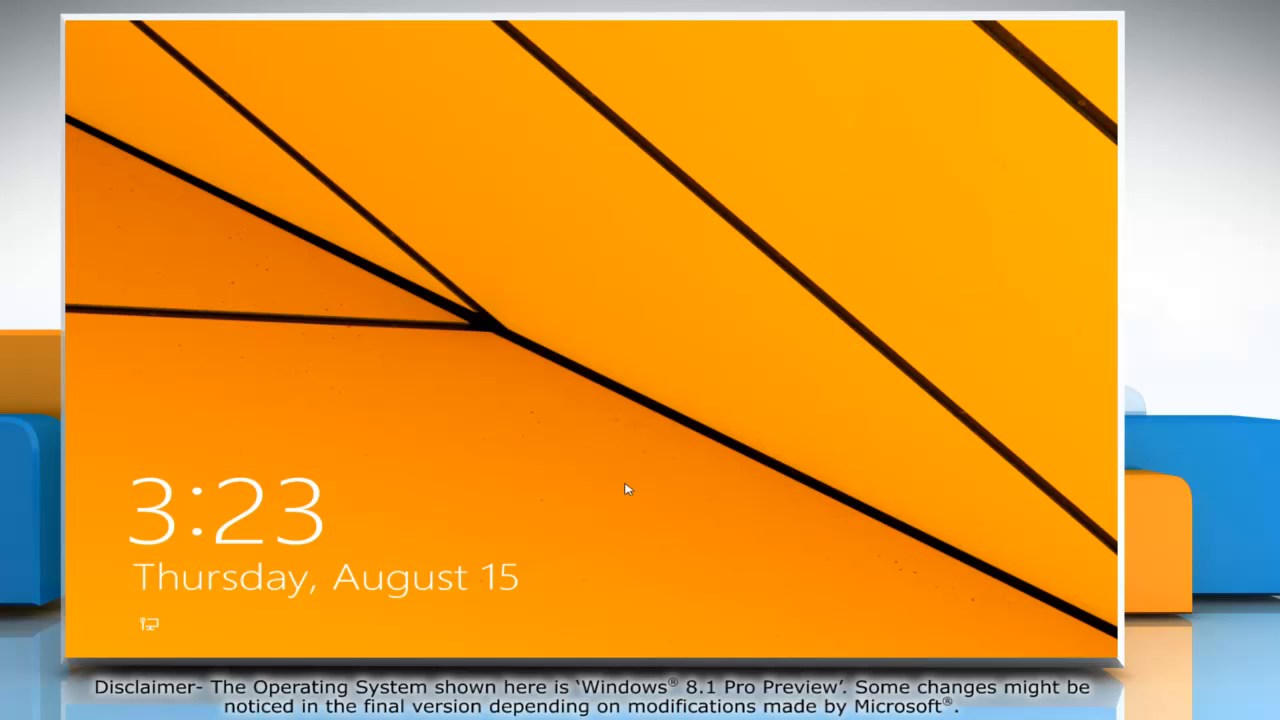